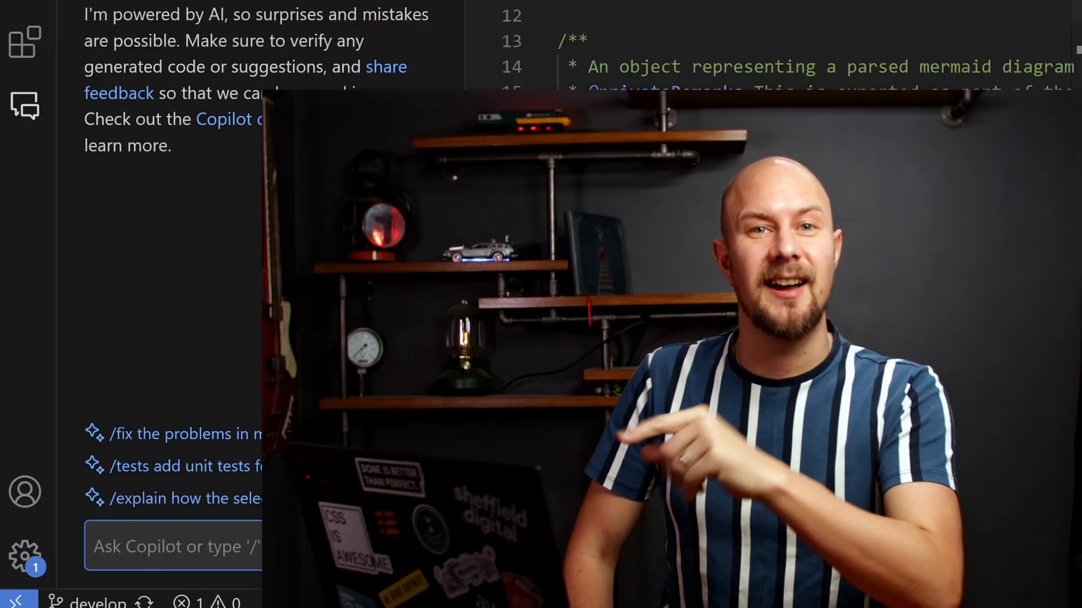
- Ask Copilot Chat to explain the Diagram class in the open file
text(explain this cl)
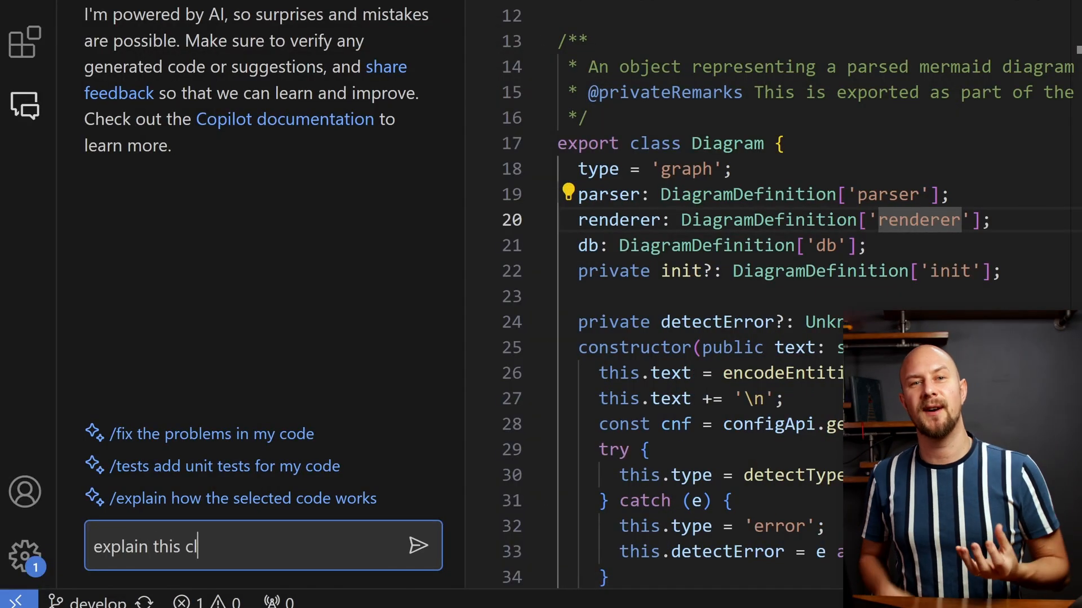
key(Enter)
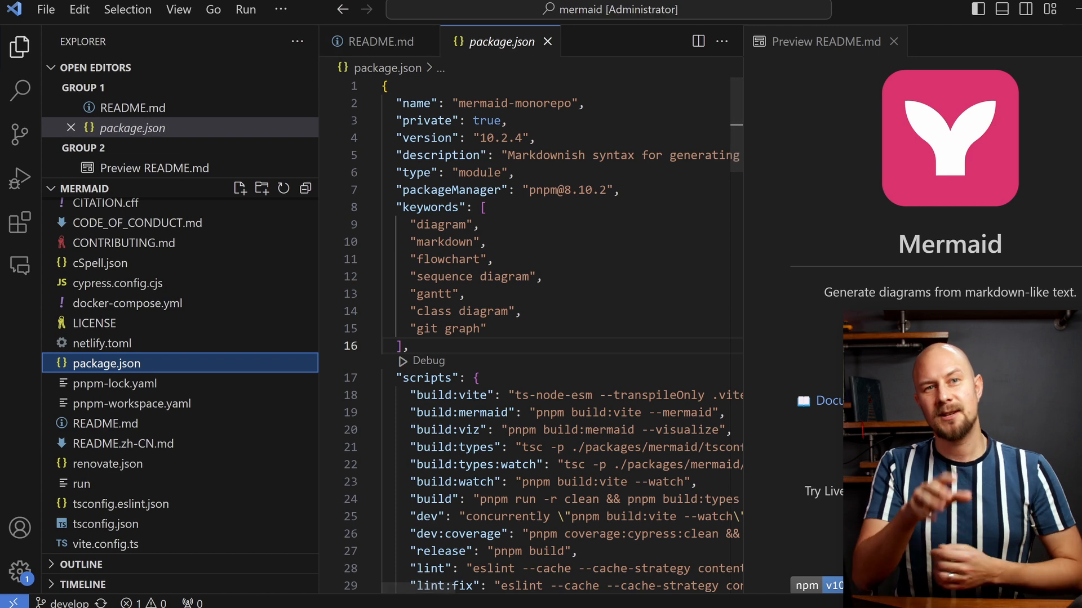
- Open README.md and ask Copilot Chat how to contribute to the repository per the README
click(383, 42)
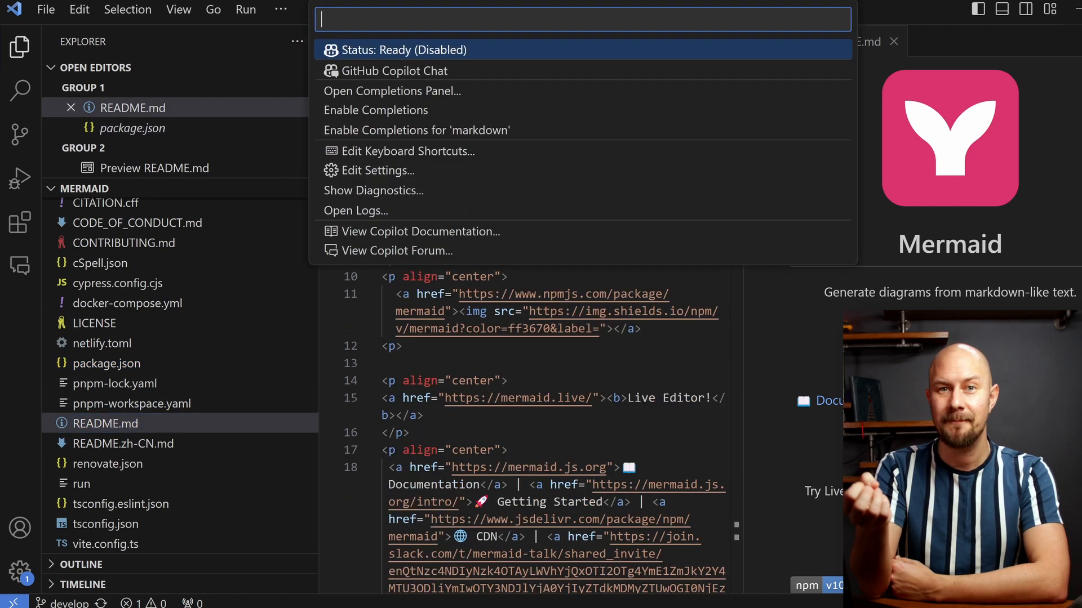
click(405, 71)
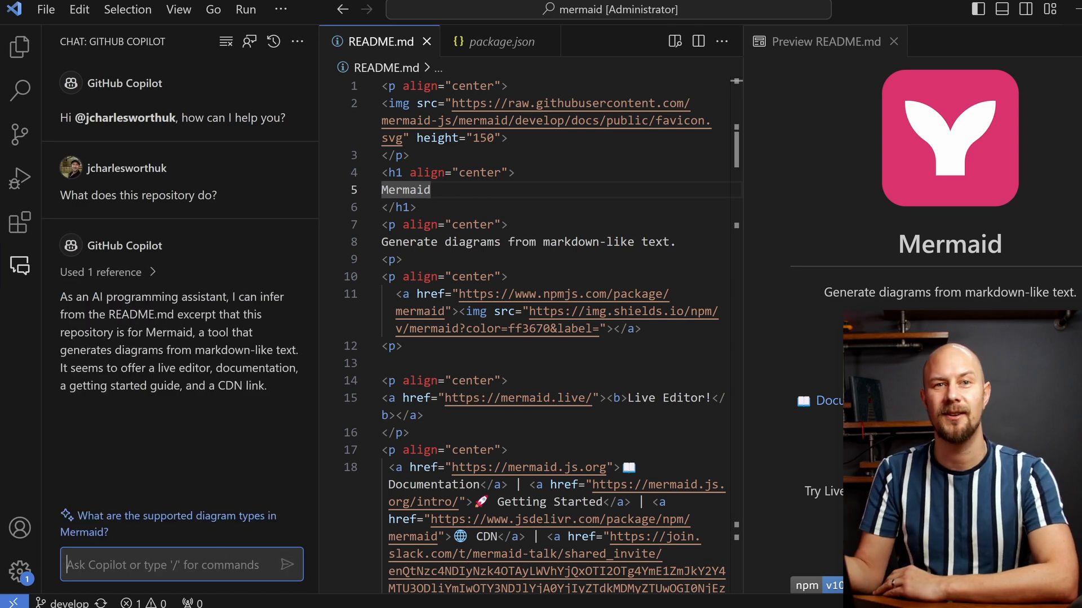
text(How can I contribute to this repository according to the README?)
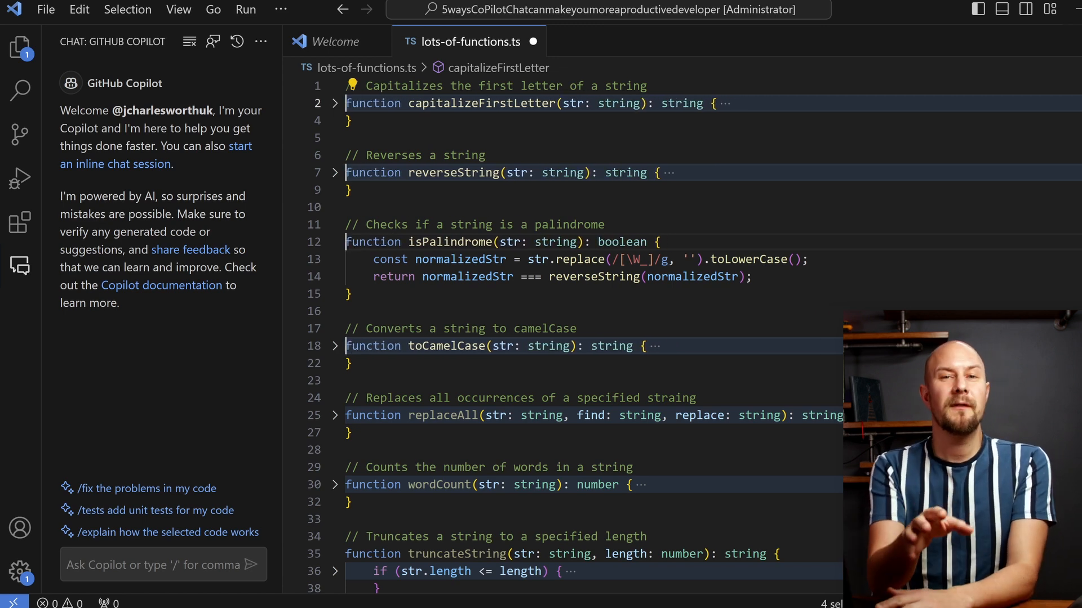
- Ask inline chat to export all functions in lots-of-functions.ts, then discard the proposed diff
key(Ctrl+A)
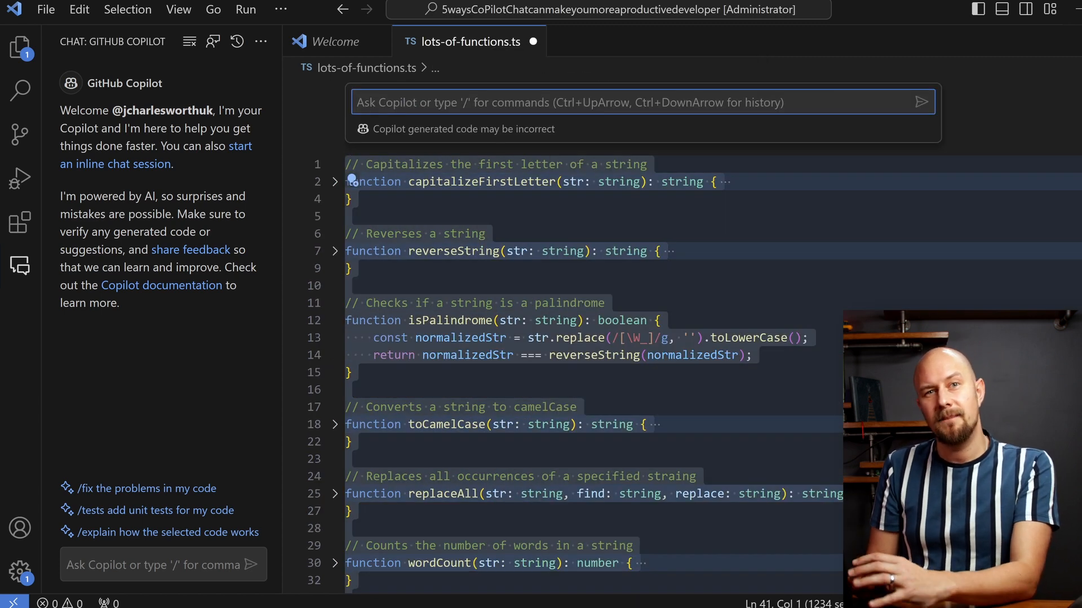
text(export all these functions)
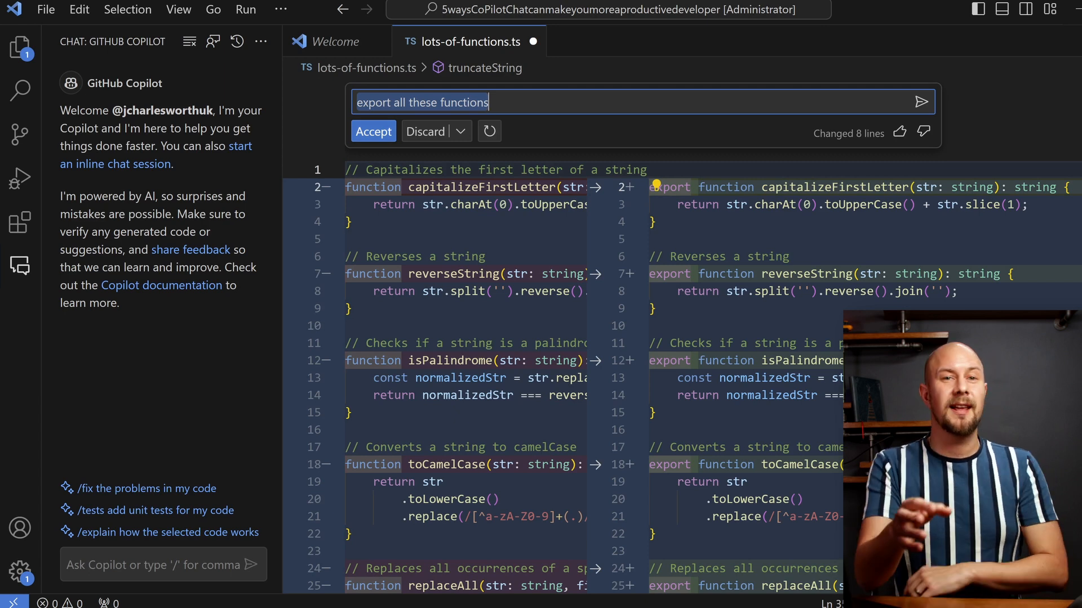
click(373, 130)
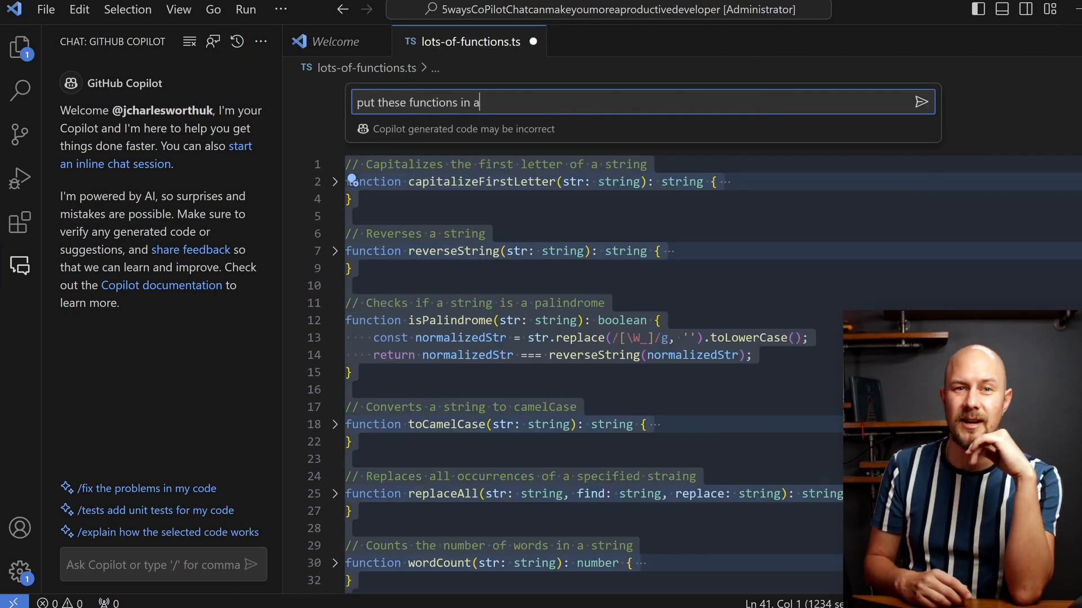
- Ask inline chat to put the functions in a TypeScript namespace and review the StringUtils proposal
text(TypeScript namespace)
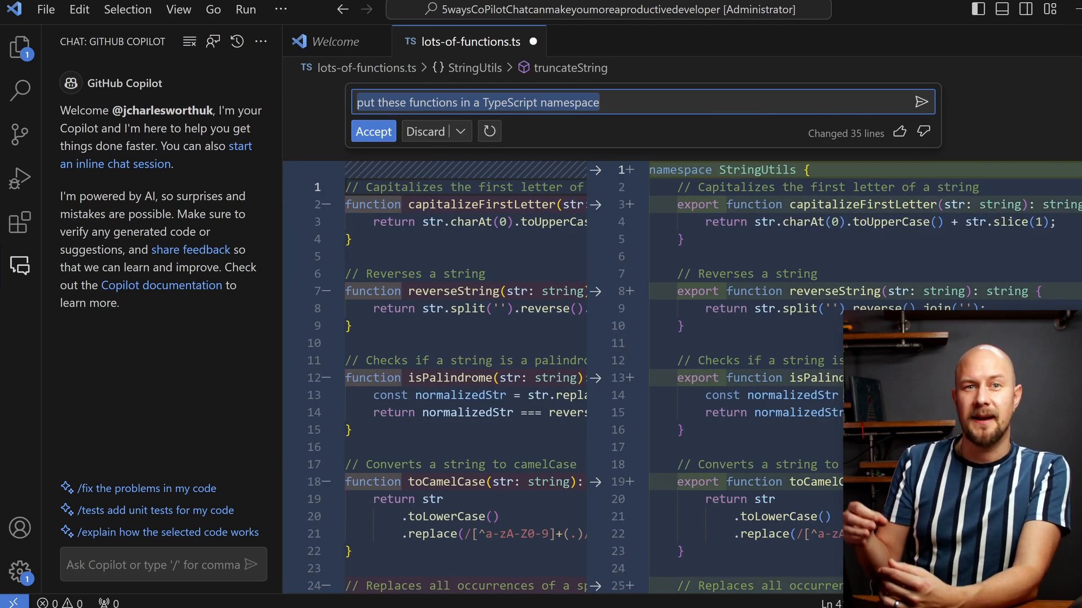
click(373, 131)
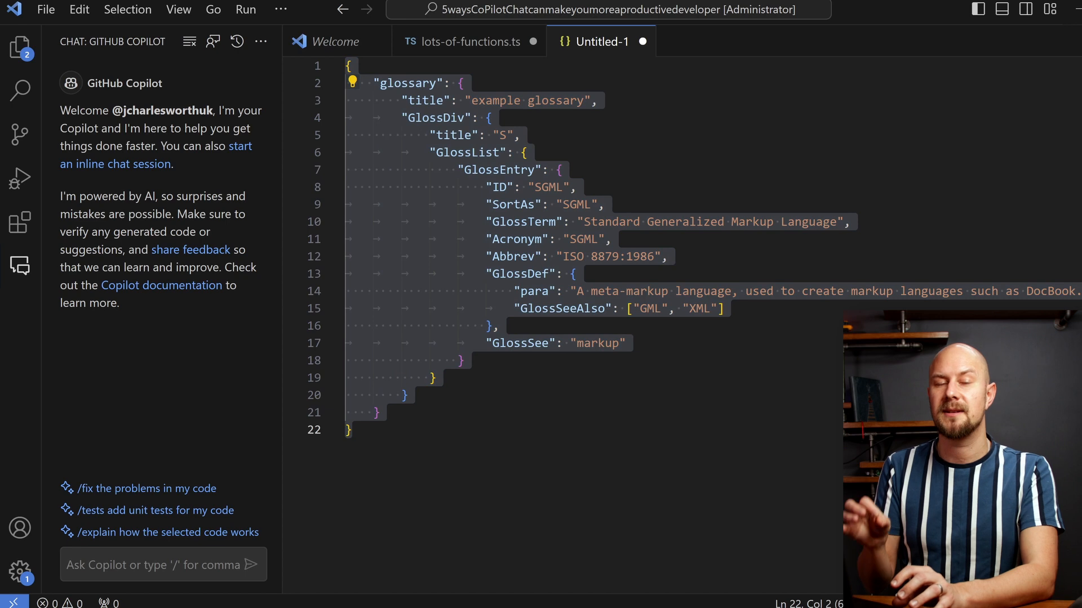
- Ask Copilot for TypeScript types for the glossary JSON, insert them at the cursor, then clear the chat
text(create me)
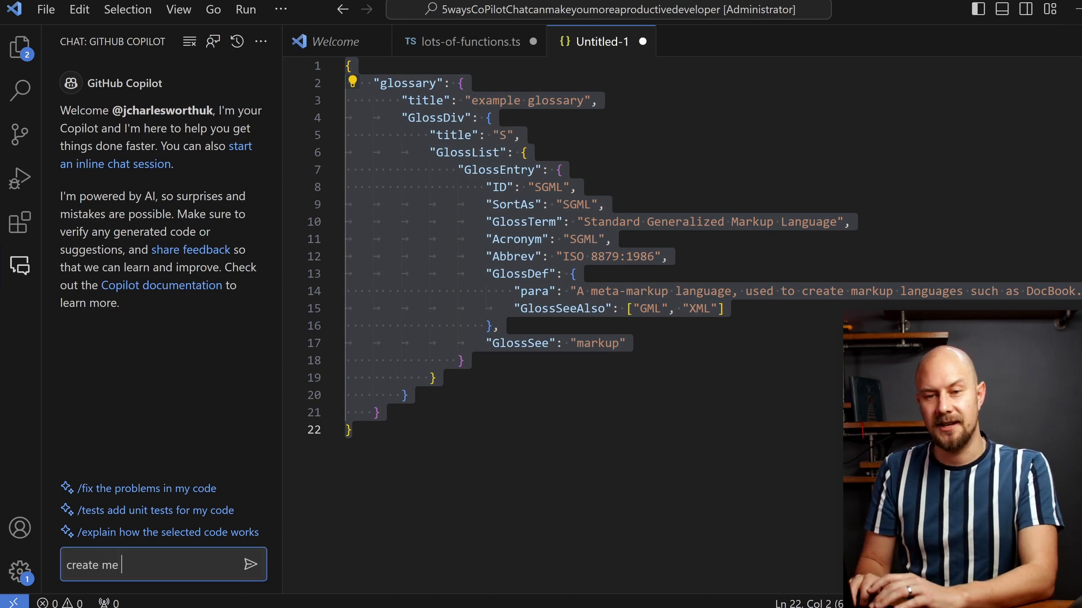
text(some typescript typ)
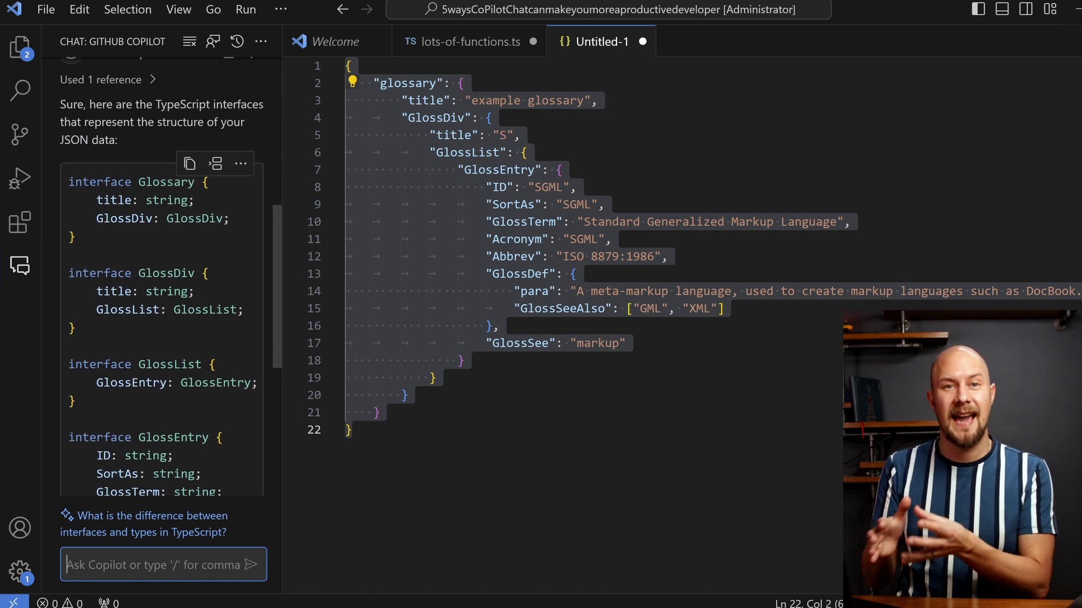
click(216, 163)
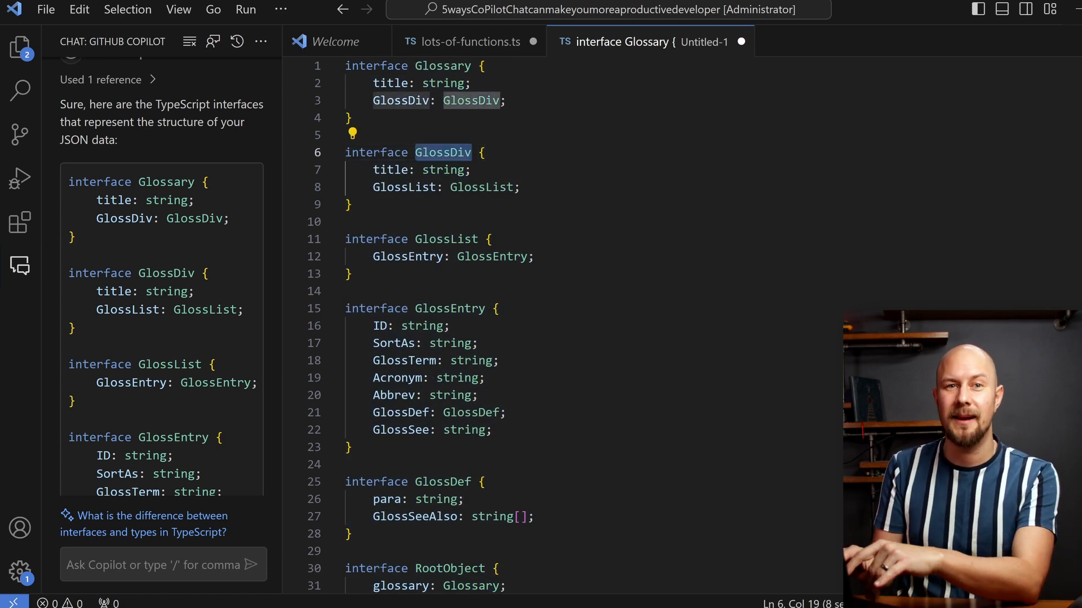
click(451, 307)
text(Give me some)
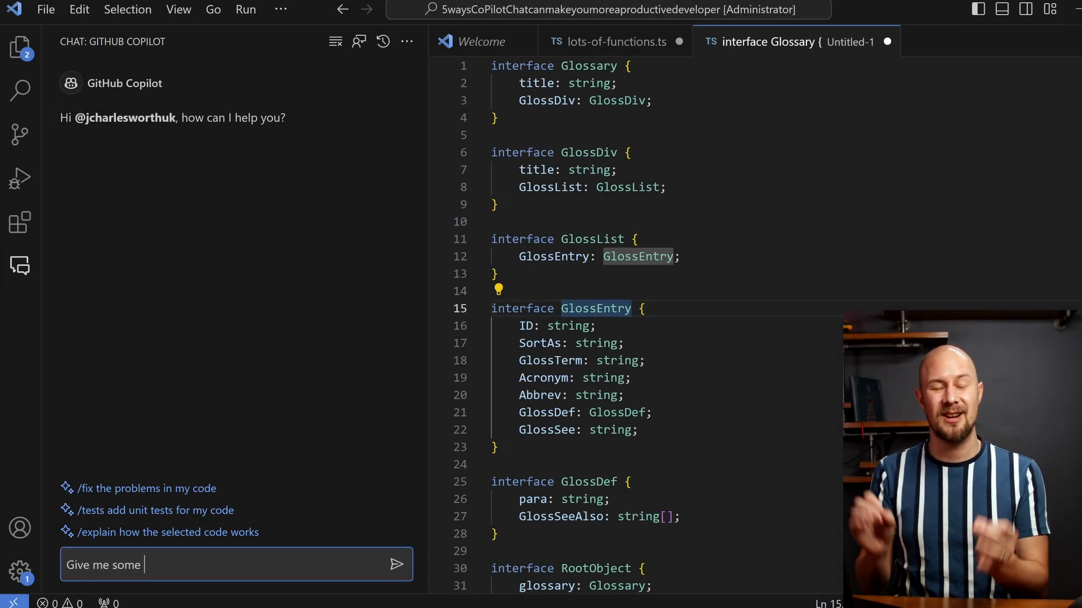
- Ask Copilot Chat for a regex that matches email addresses
text(regex to match an email addre)
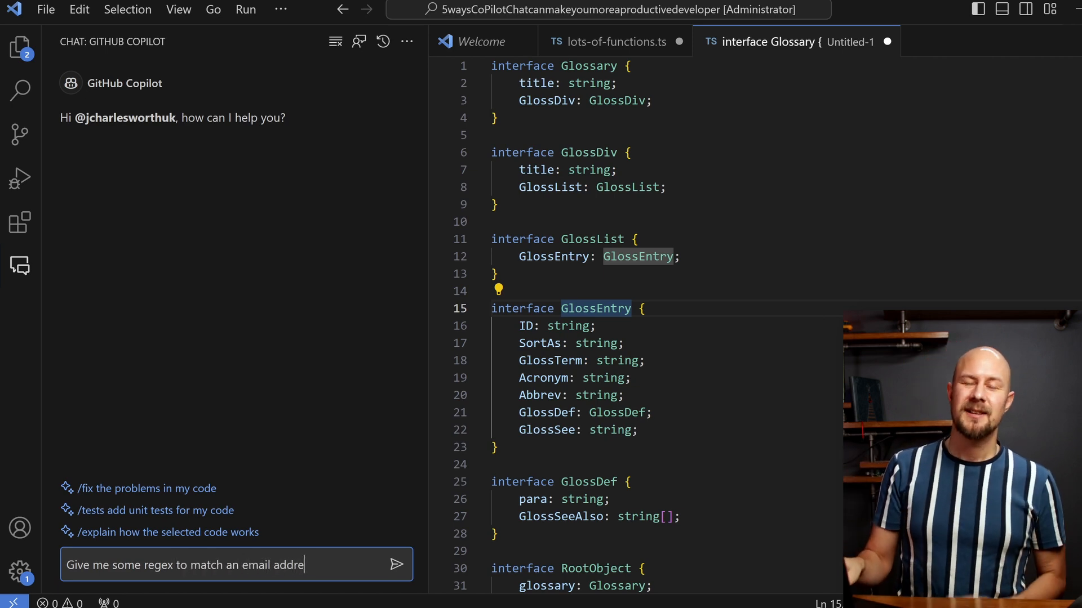
click(397, 563)
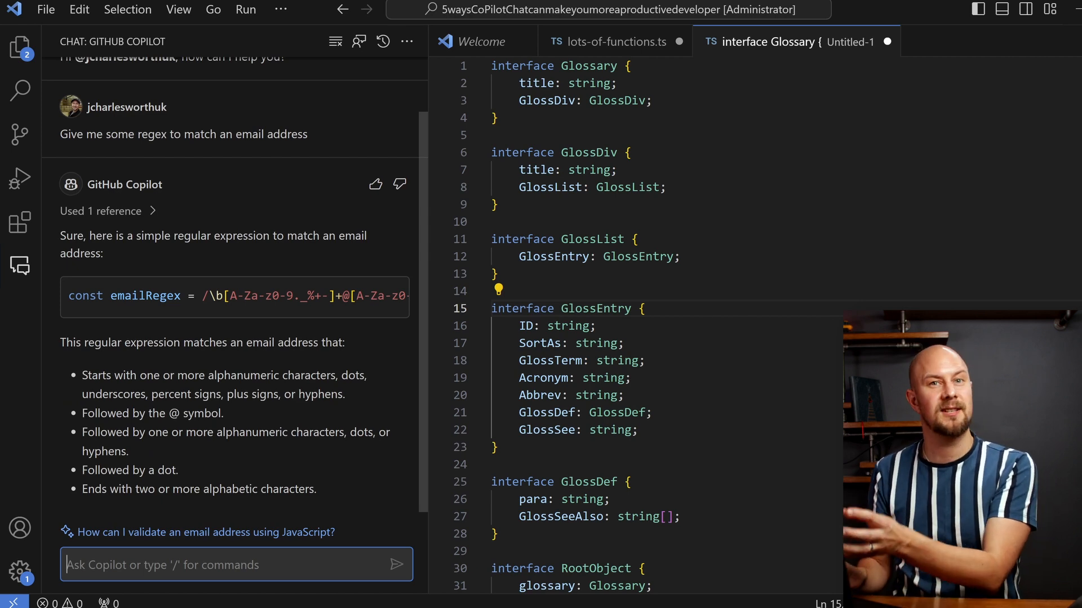
- Ask Copilot Chat for a regex matching text inside brackets and start a follow-up question
text(Write a regex that will match the text inside the brackets in this example:)
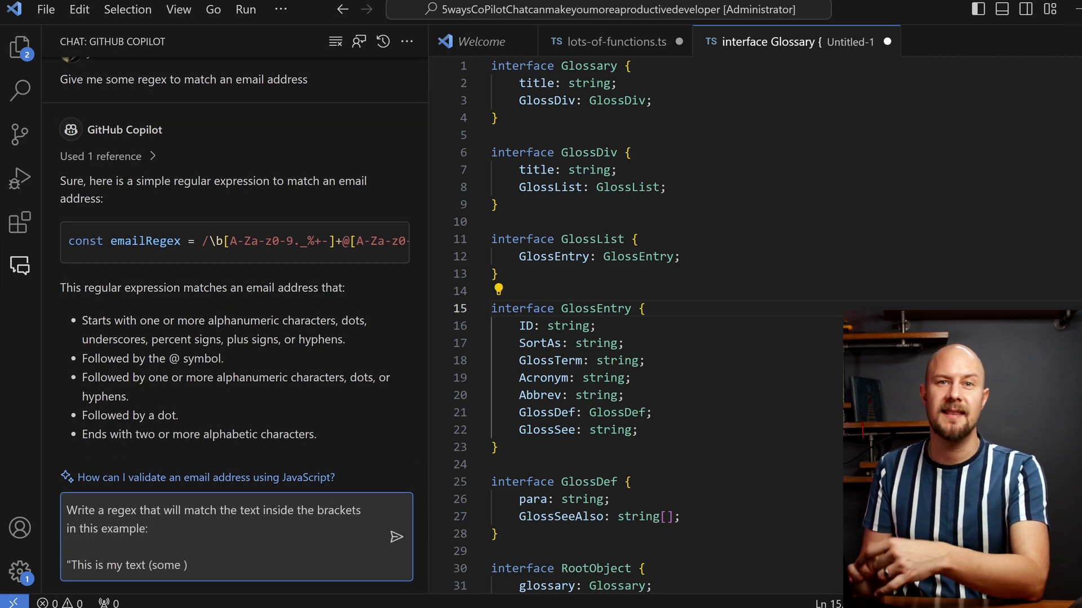
click(396, 537)
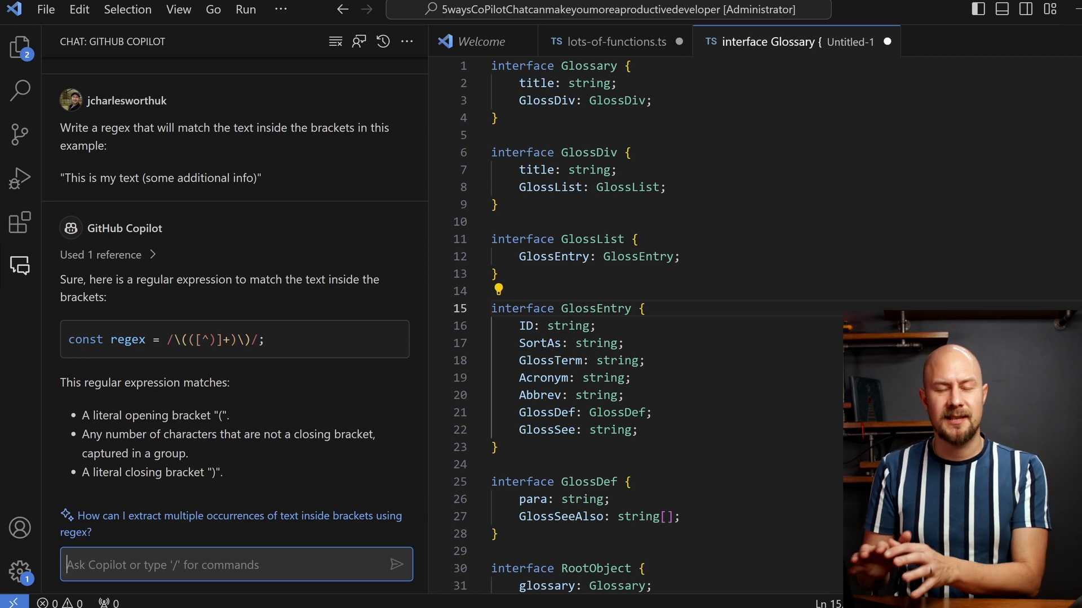
text(What d)
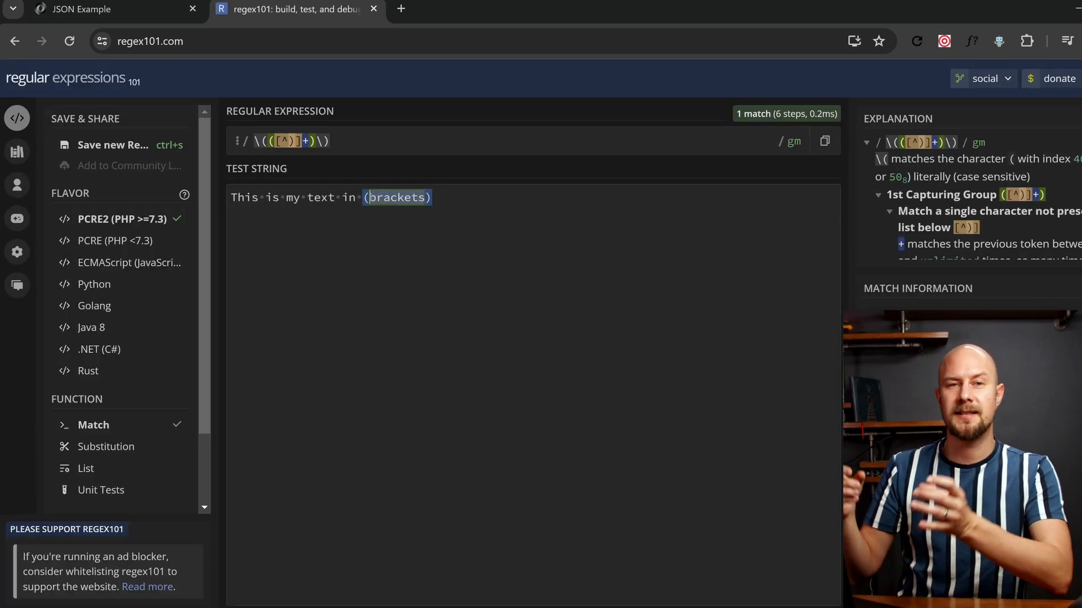
- Enter two-line sample text with parenthesised phrases and non-matching text in regex101's Test String box
text(parenthesis)
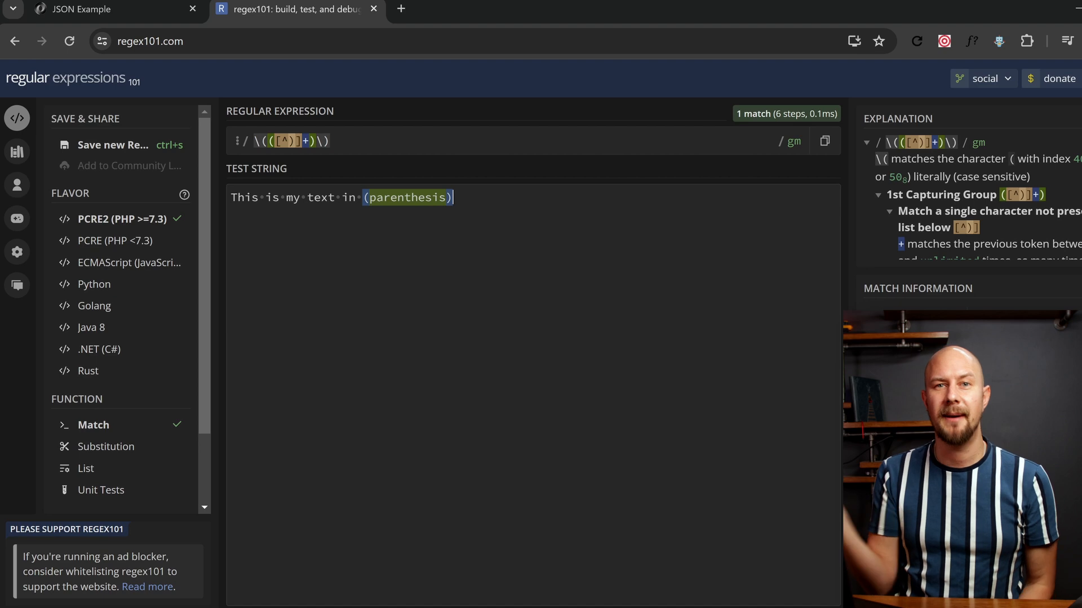
text(and some non mat)
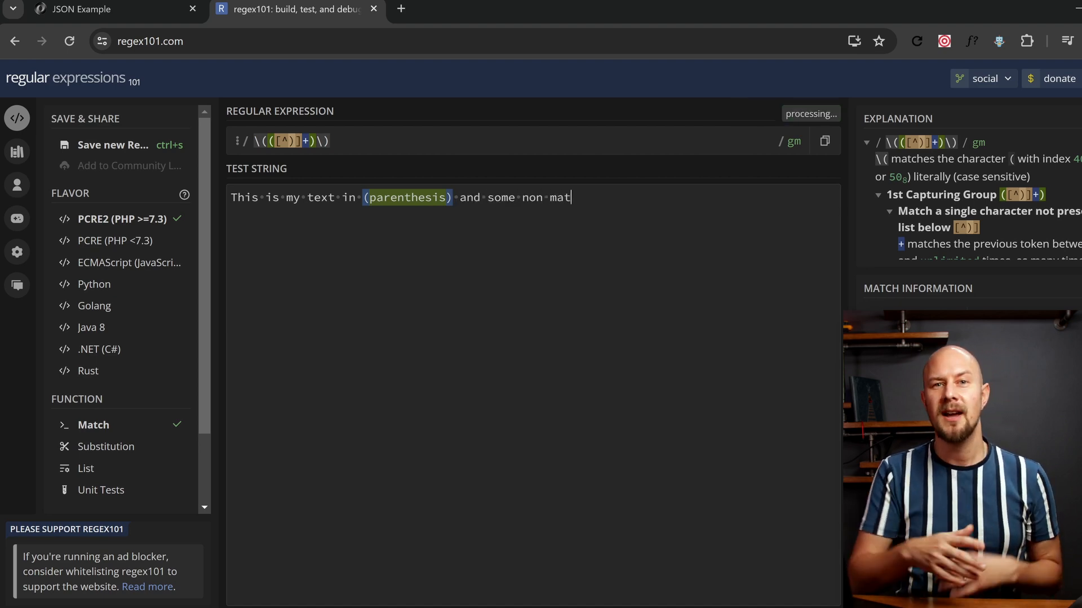
text(ched text)
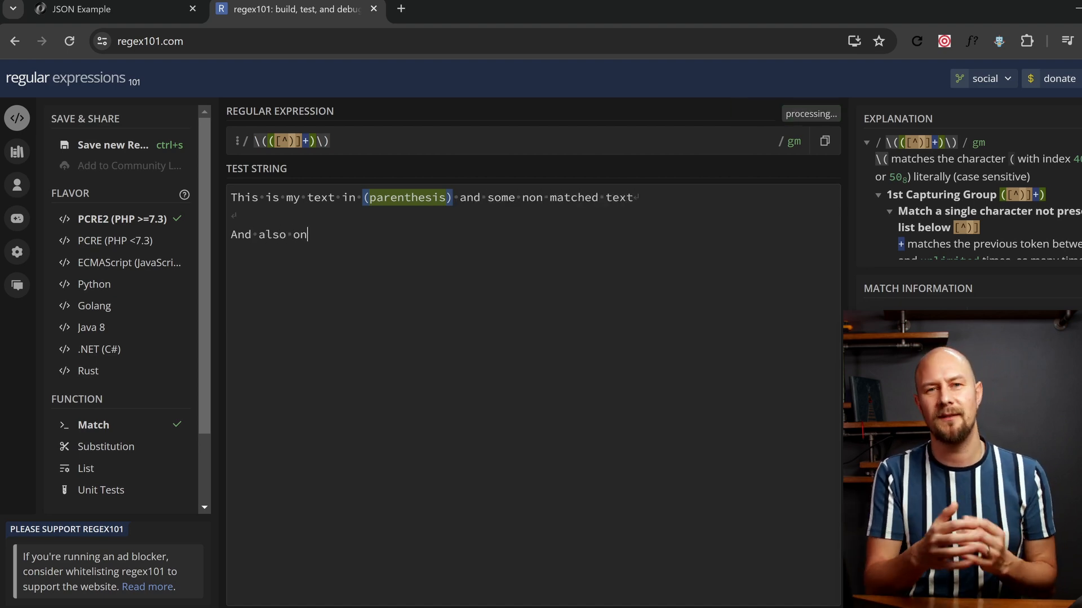
text(this line (there is some te)
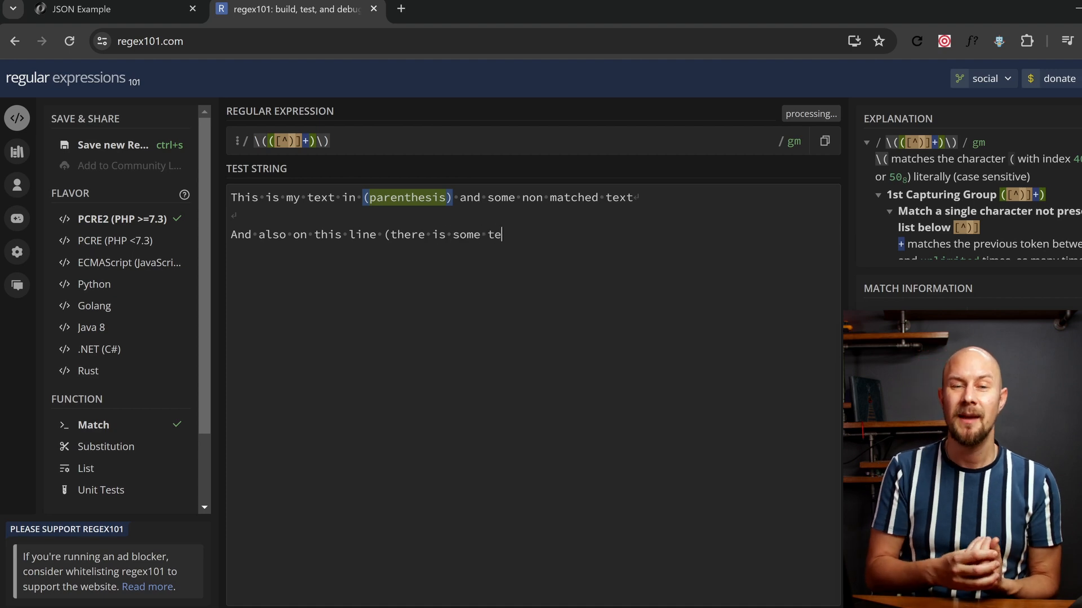
text(xt) in parens)
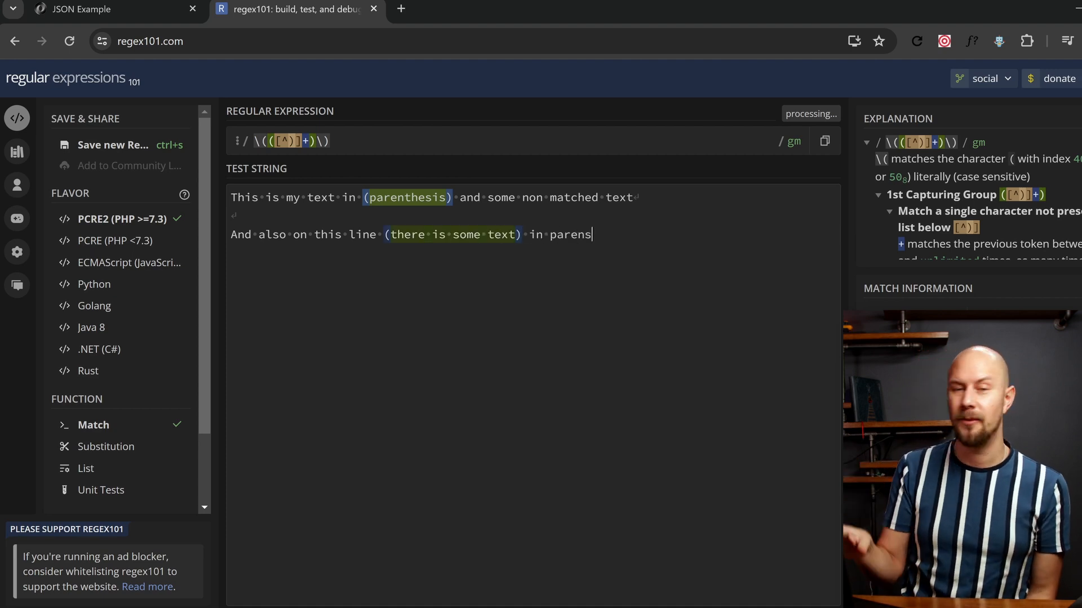
text(!!!)
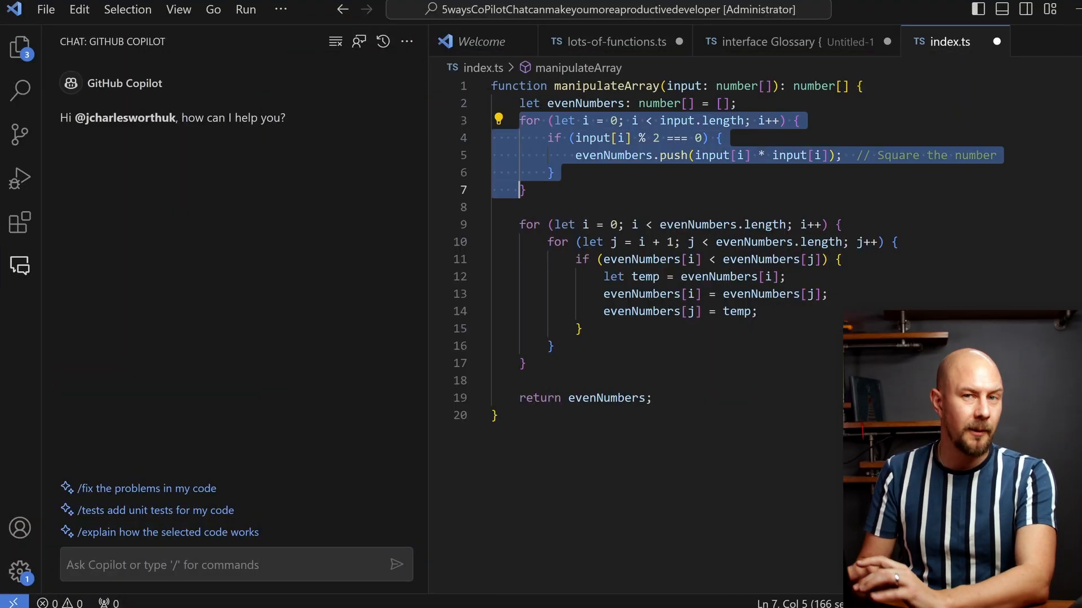
- Have inline Copilot wrap the manipulateArray loop in a try/catch and accept the change
right_click(656, 156)
text(w)
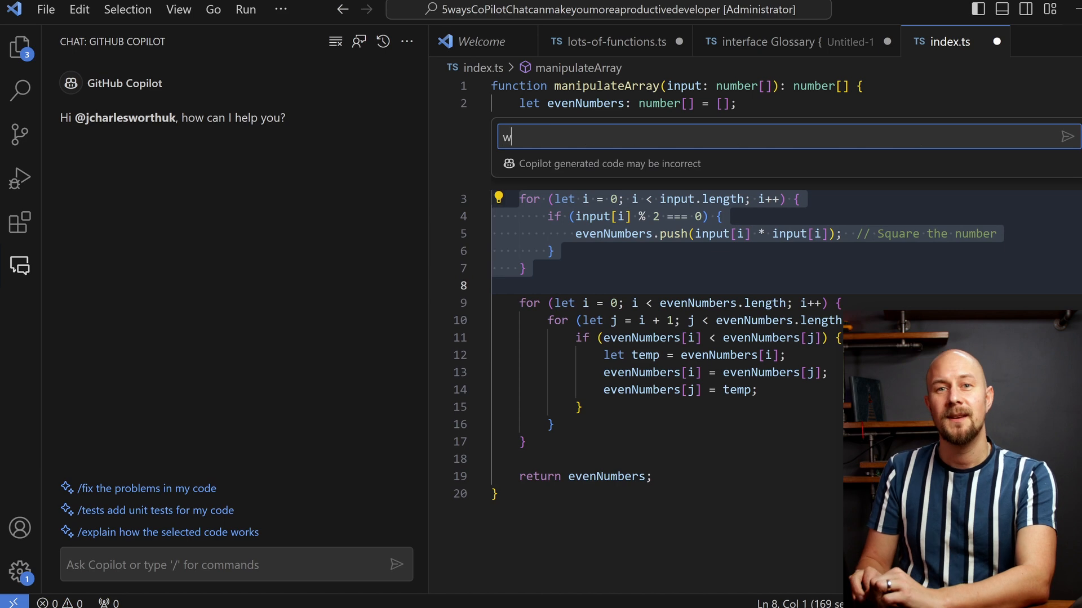
text(rap this in a tr)
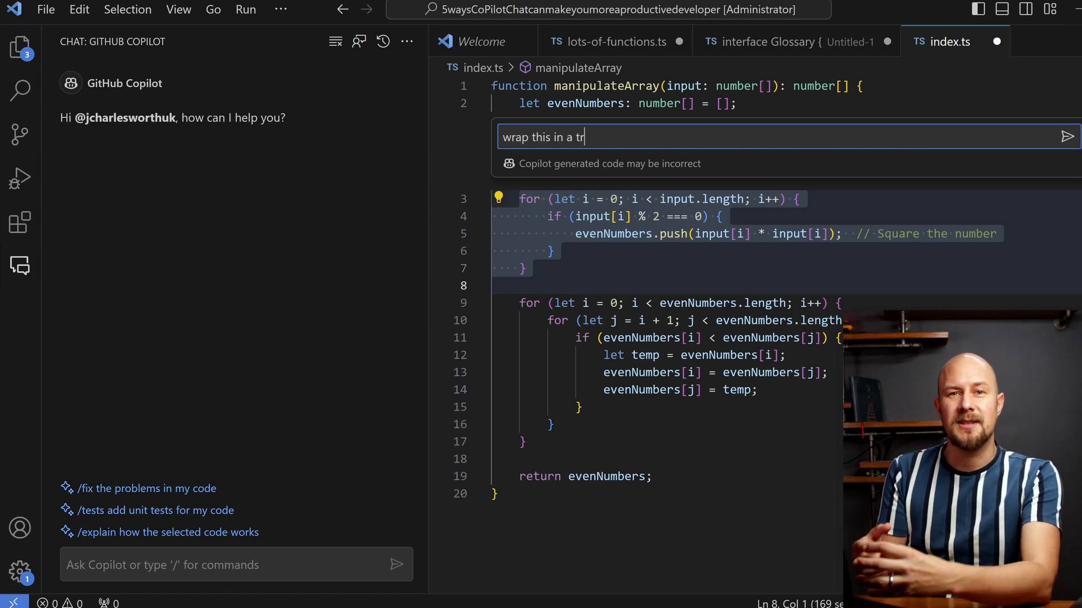
key(Enter)
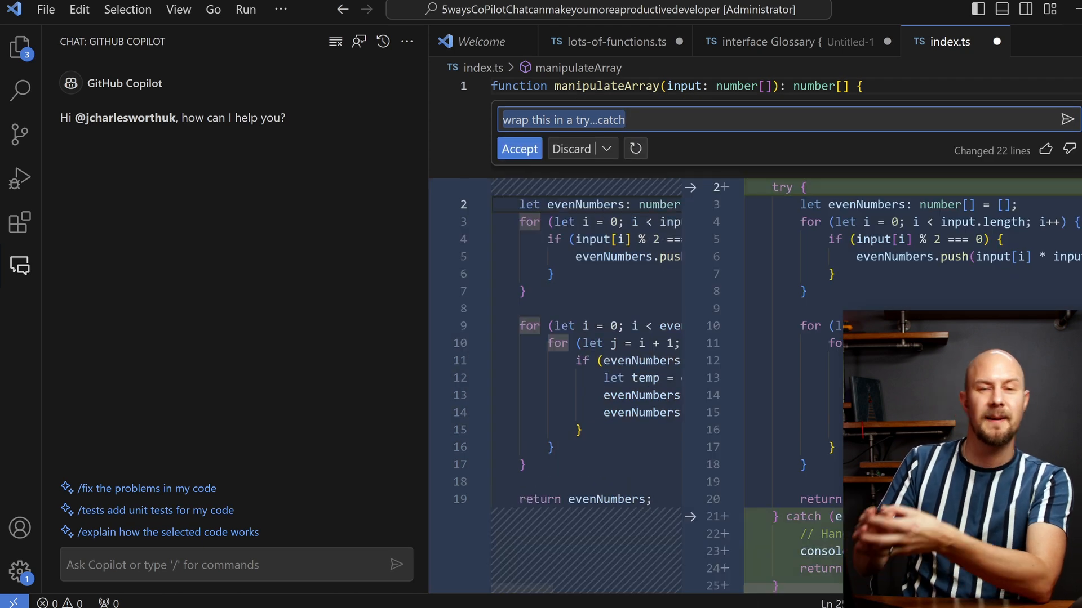
click(519, 148)
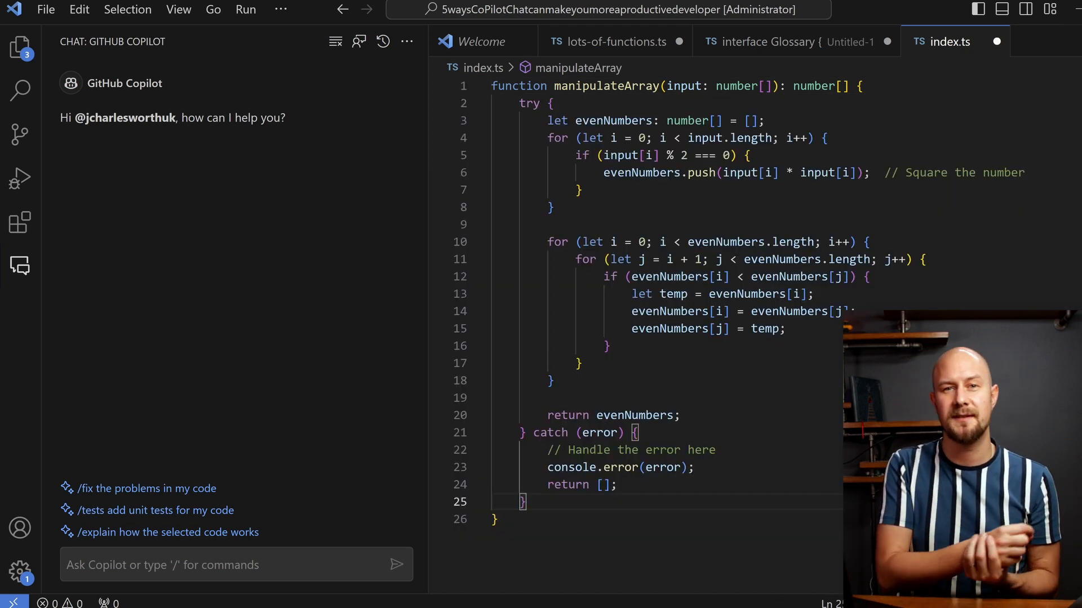
- Add a debugger statement in the catch block using Tab completions
text(debug)
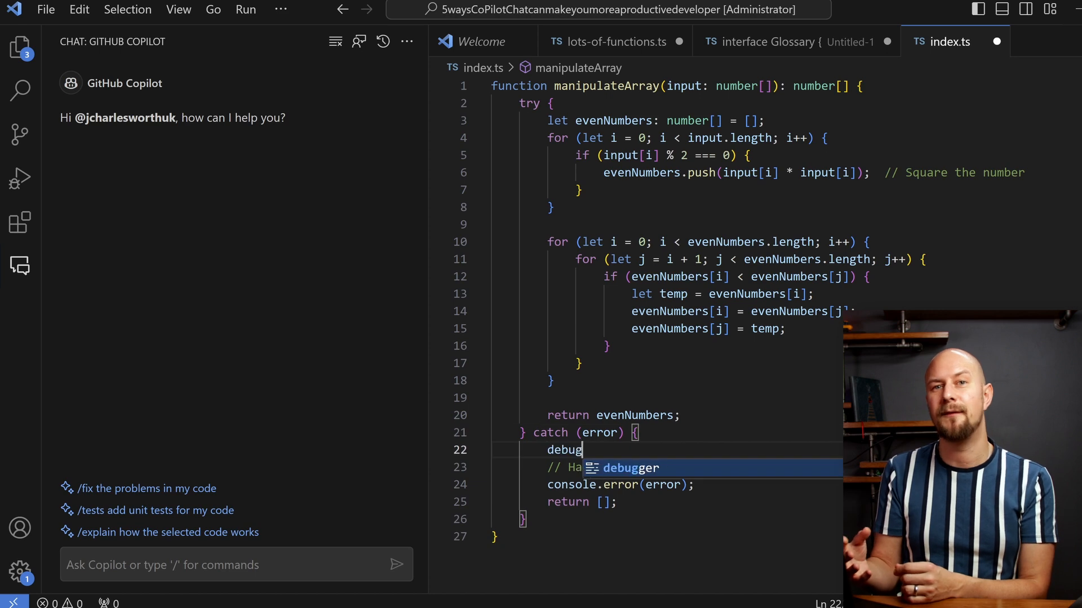
key(Tab)
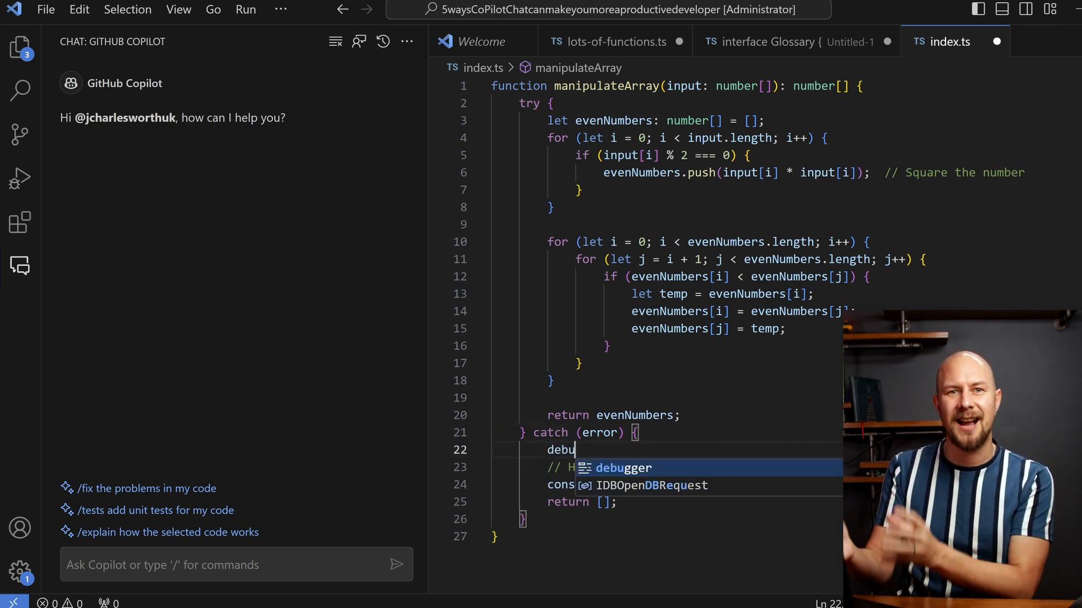
key(Tab)
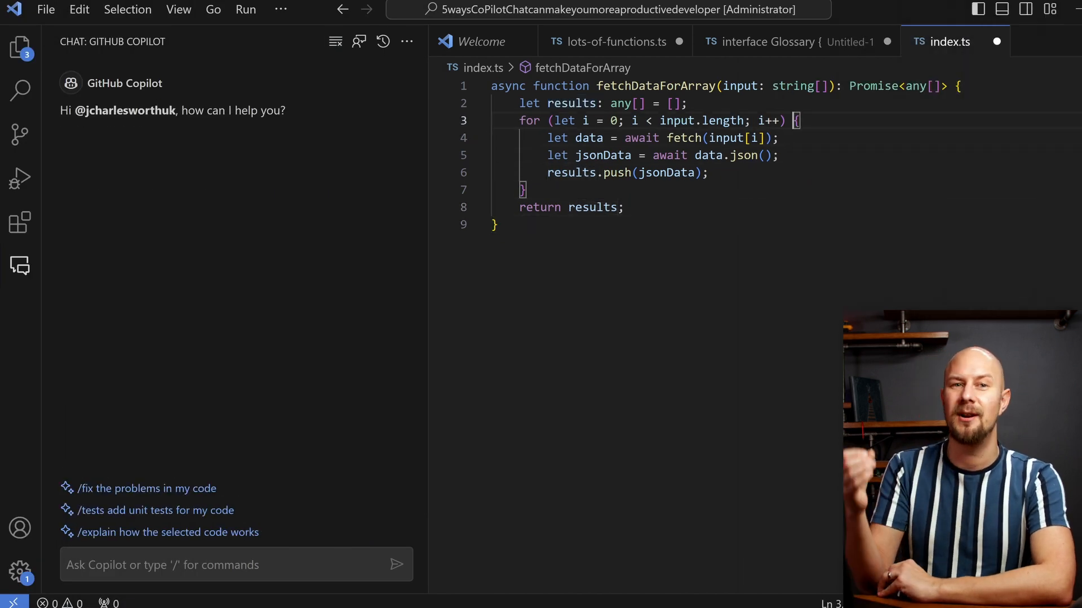
- Have inline Copilot wrap fetchDataForArray's body in a try/catch, then start adding a debugger statement
text(wrap)
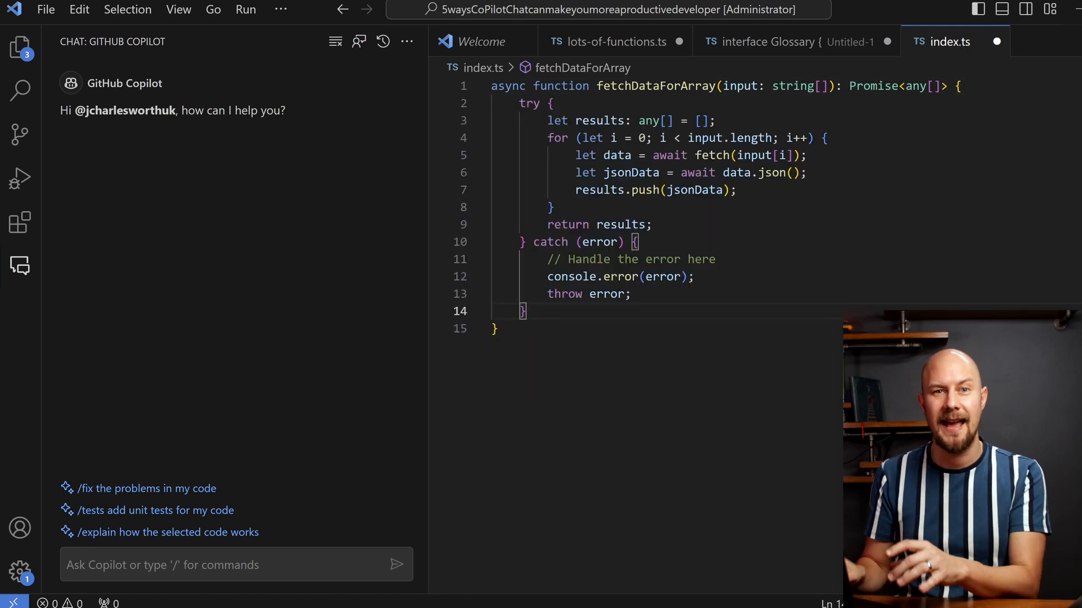
text(de)
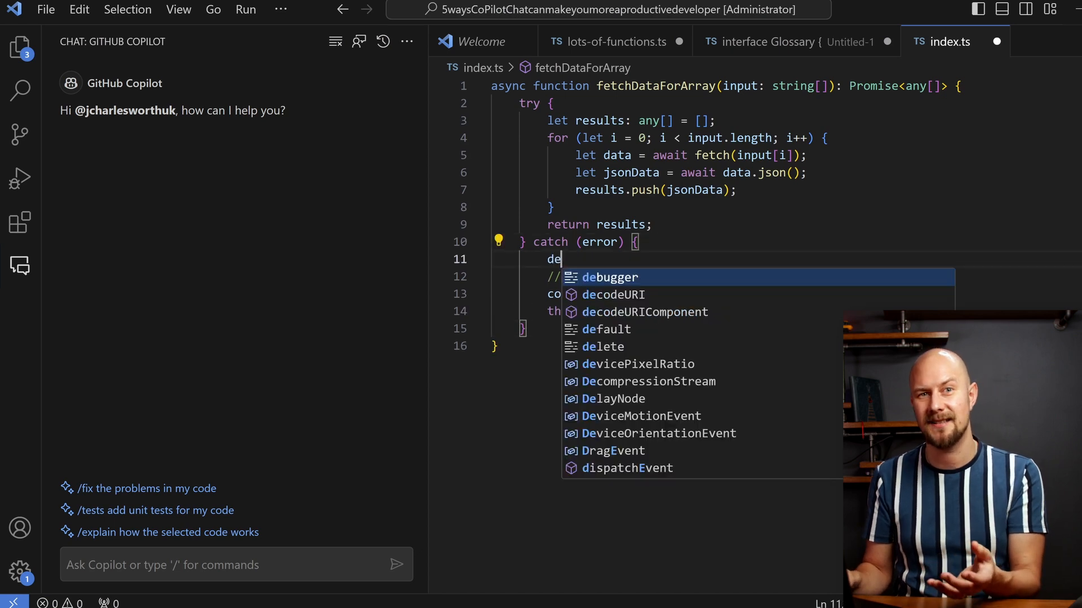